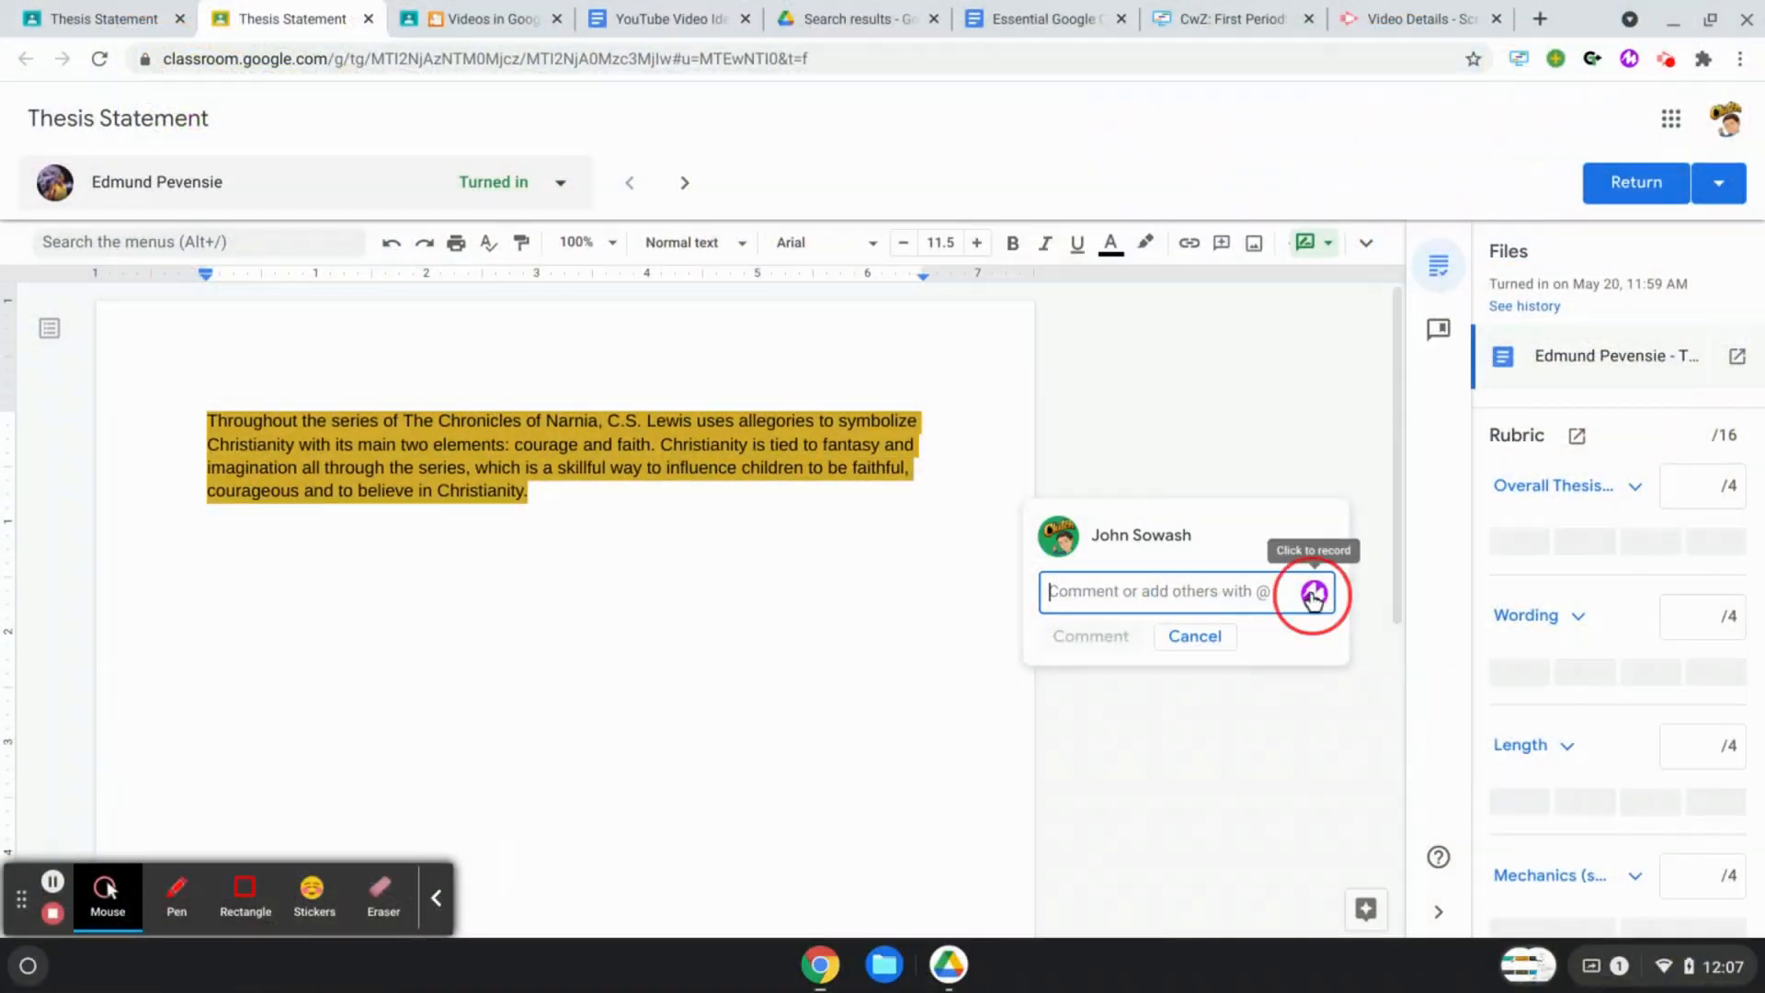
# Step: Start recording a Mote voice comment on the highlighted thesis paragraph
pyautogui.click(1311, 594)
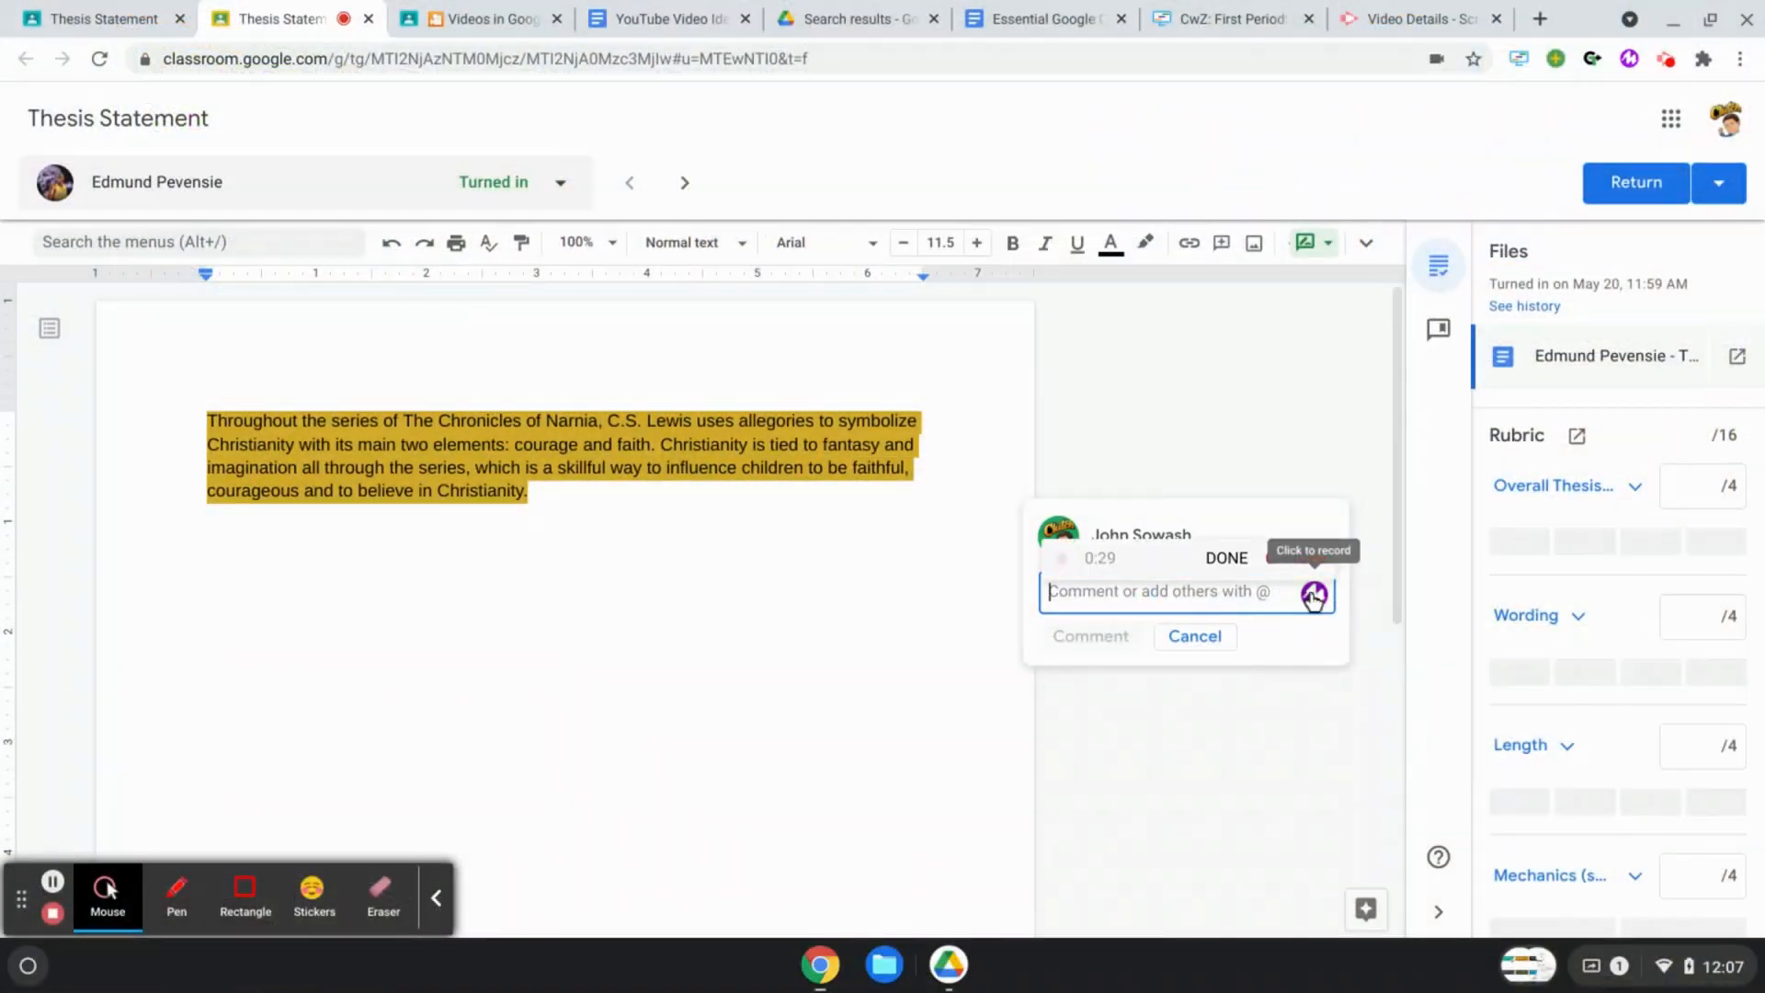